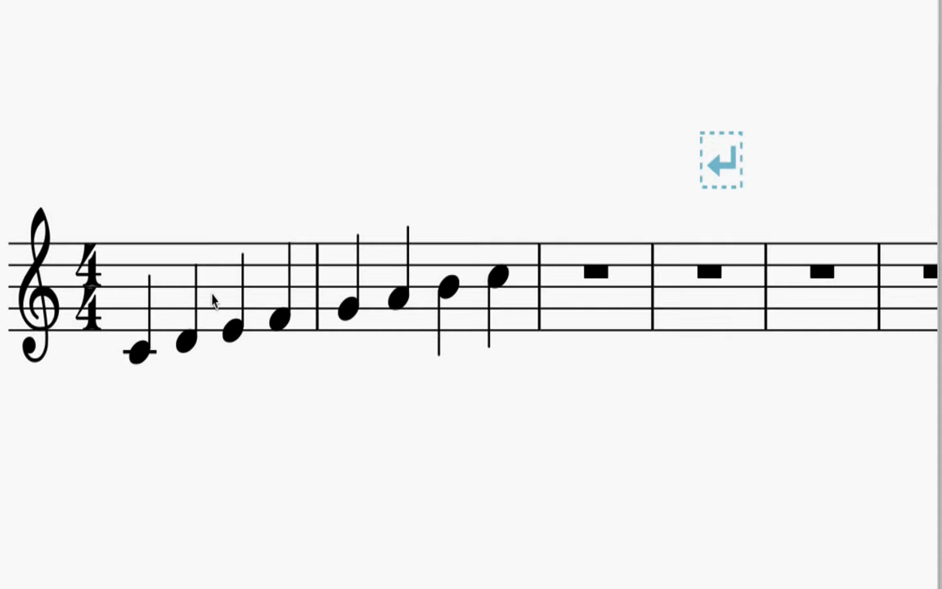
mouse_move(309, 410)
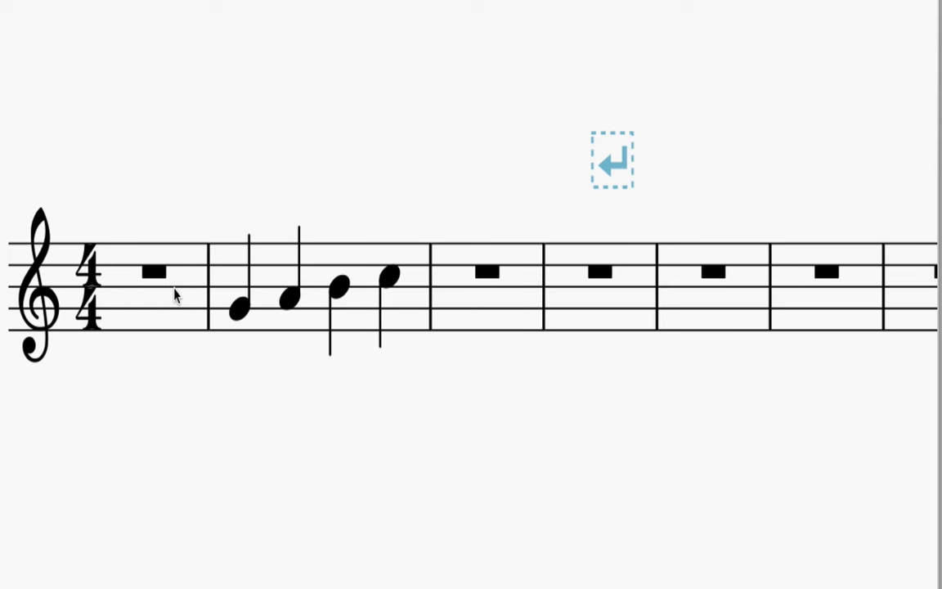
Select the empty third bar to begin entering the D E F G quarter notes.
left_click(486, 274)
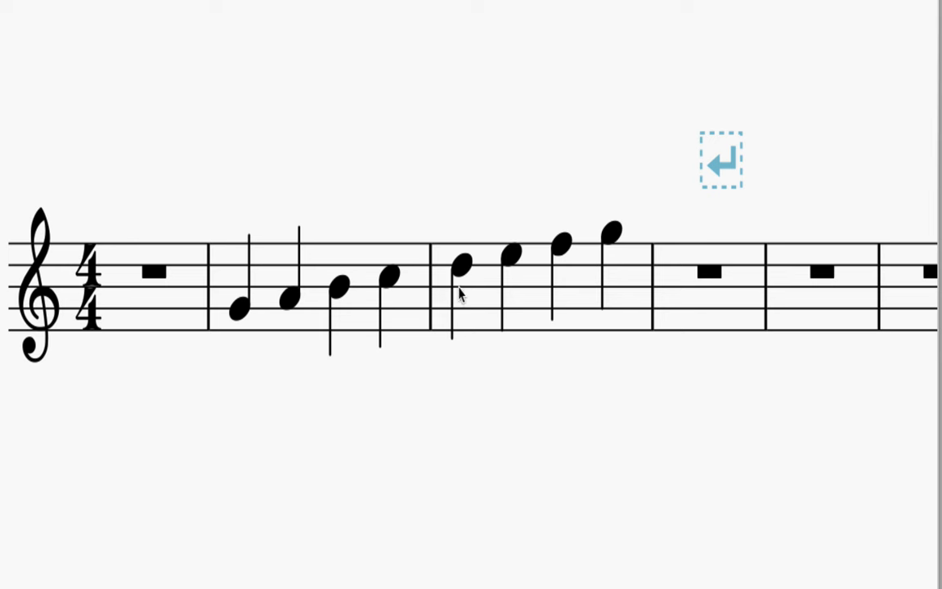
mouse_move(390, 256)
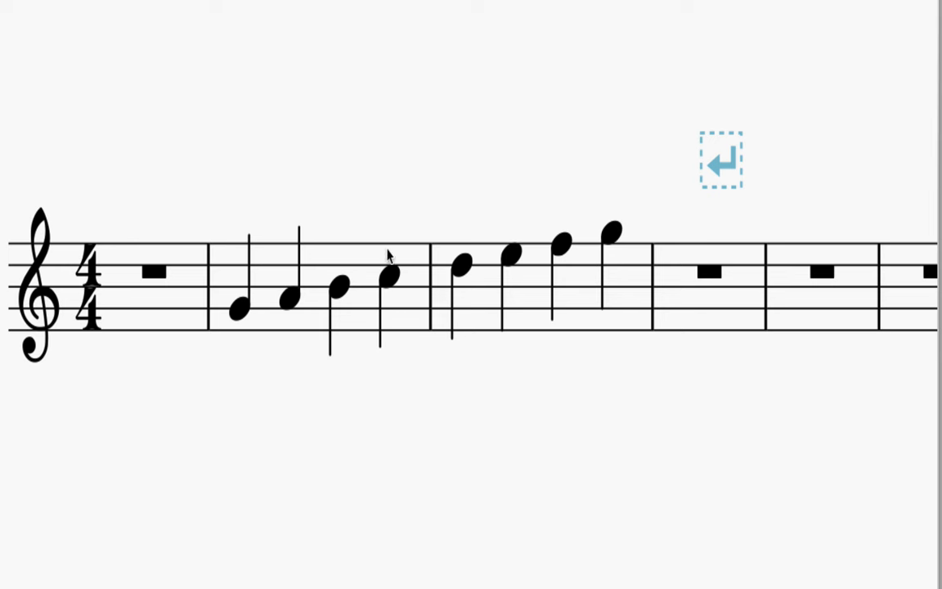
mouse_move(393, 298)
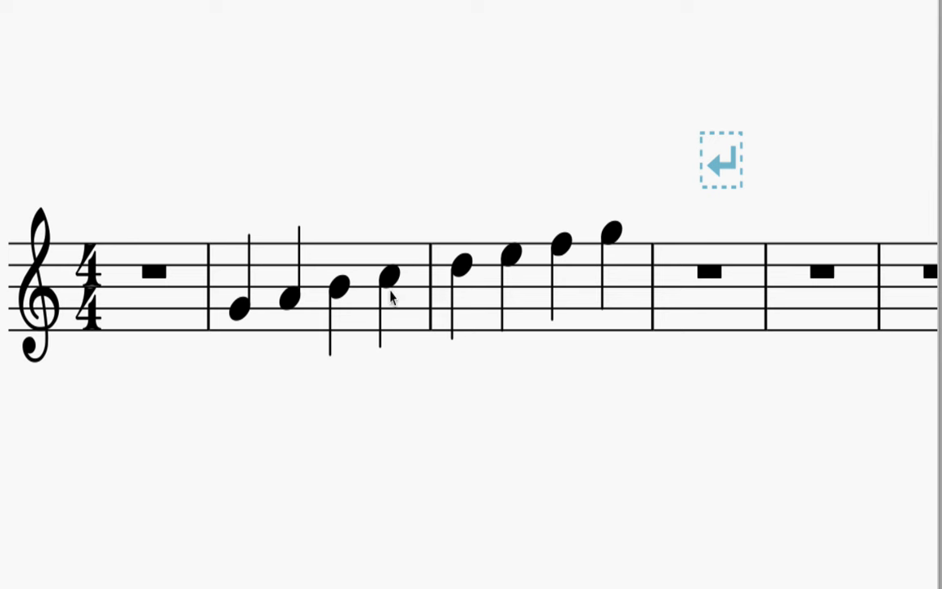
mouse_move(430, 331)
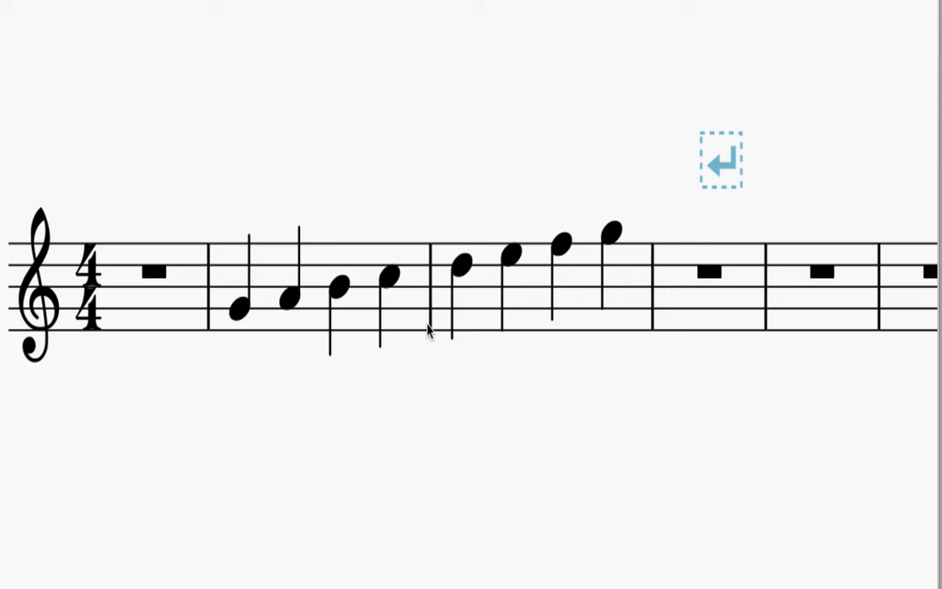
Select the last C of bar 2 to mark it with a red circle.
left_click(391, 278)
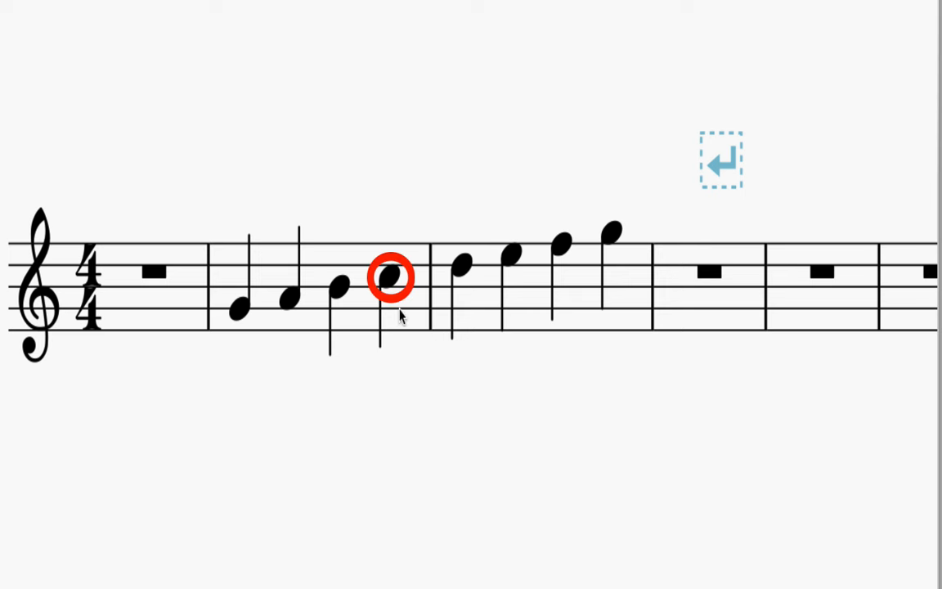
mouse_move(444, 356)
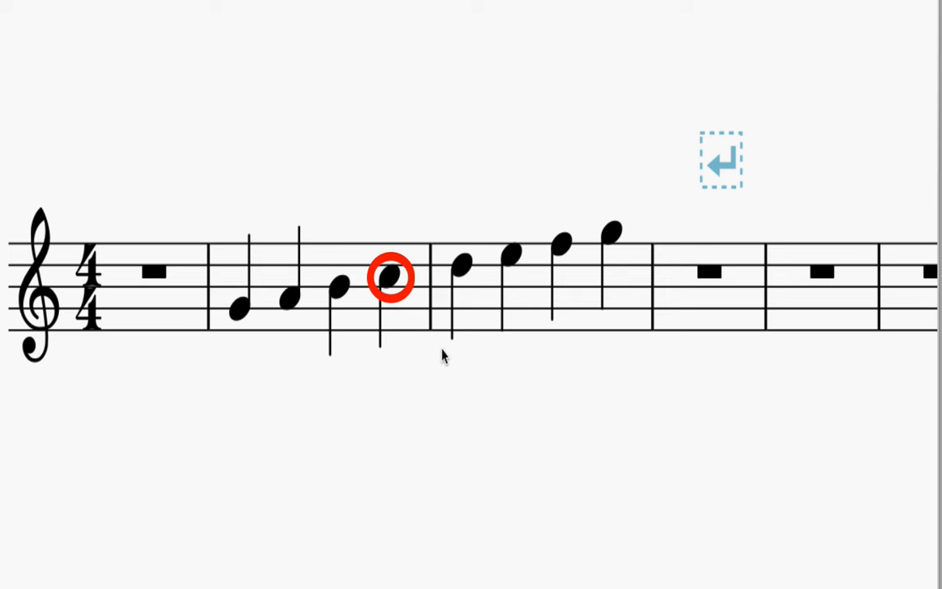
mouse_move(428, 337)
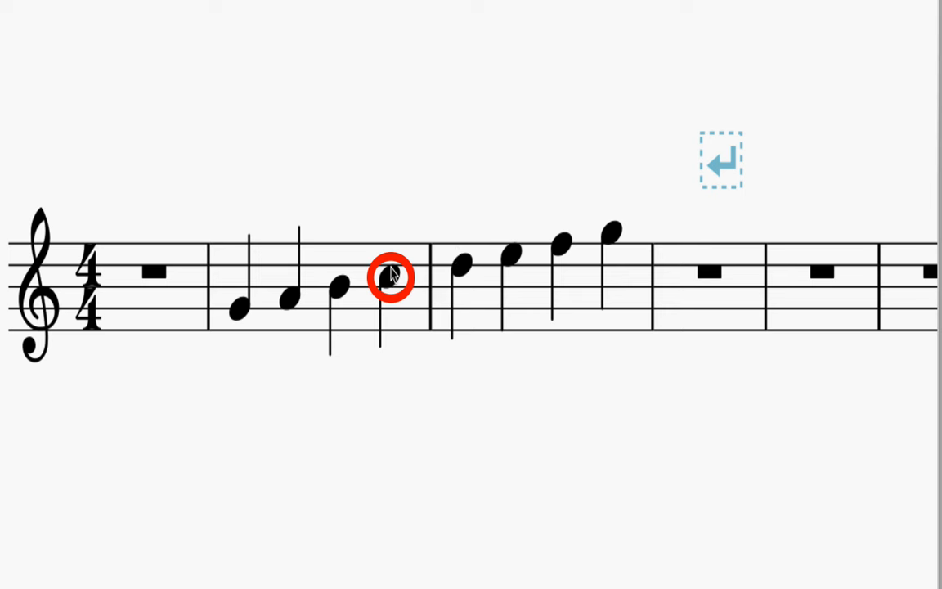
Select the low G at the start of bar 2 to try an arrow.
left_click(240, 309)
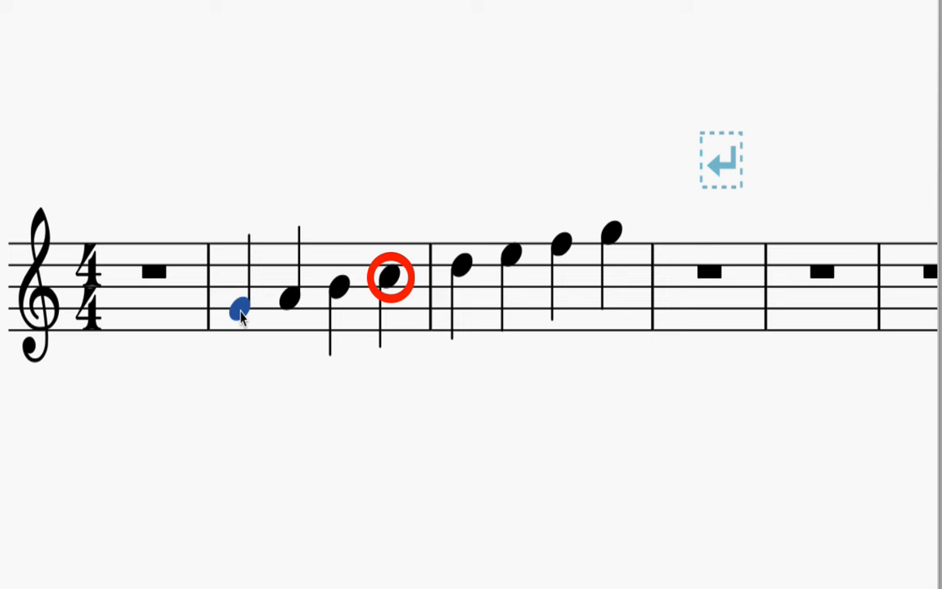
mouse_move(278, 260)
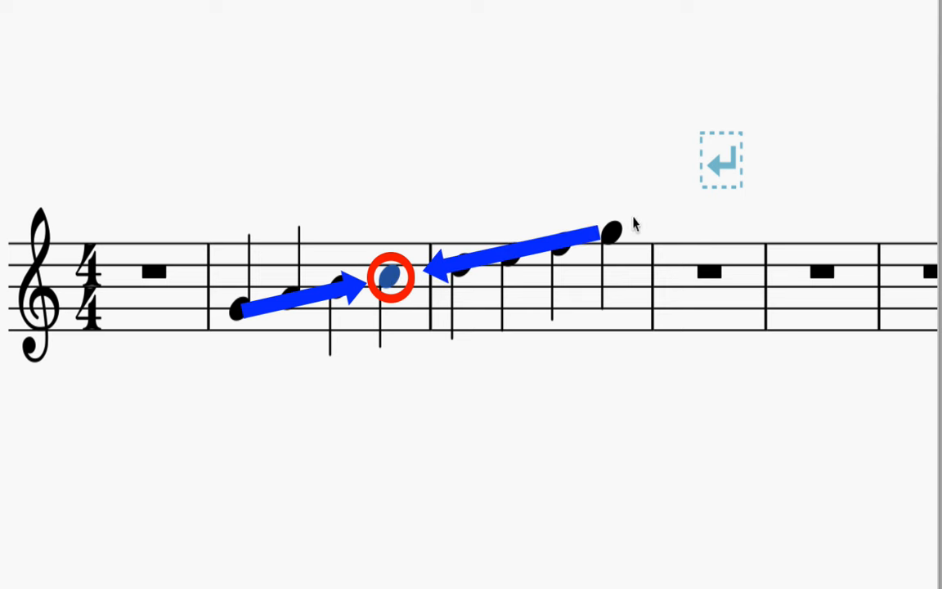
mouse_move(328, 229)
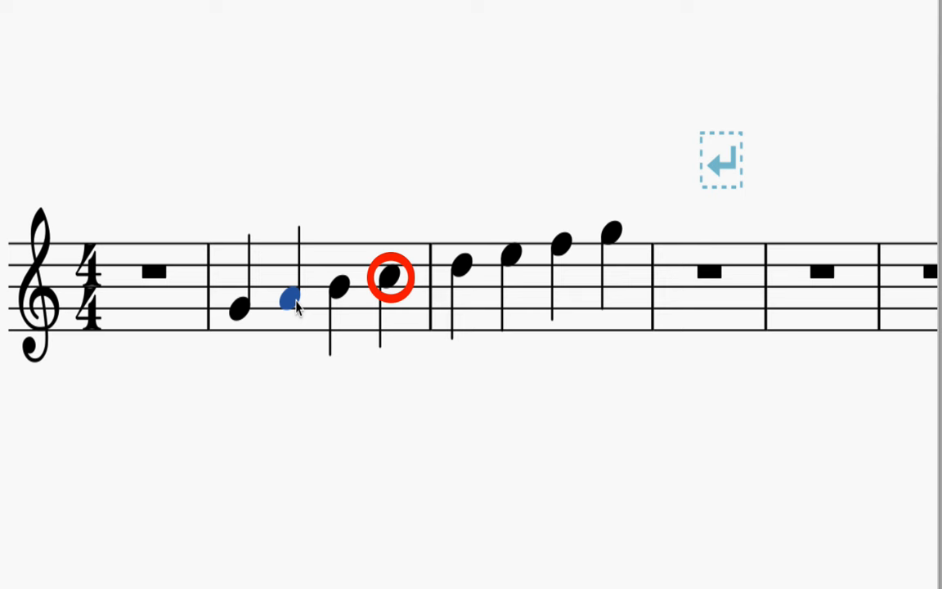
mouse_move(384, 268)
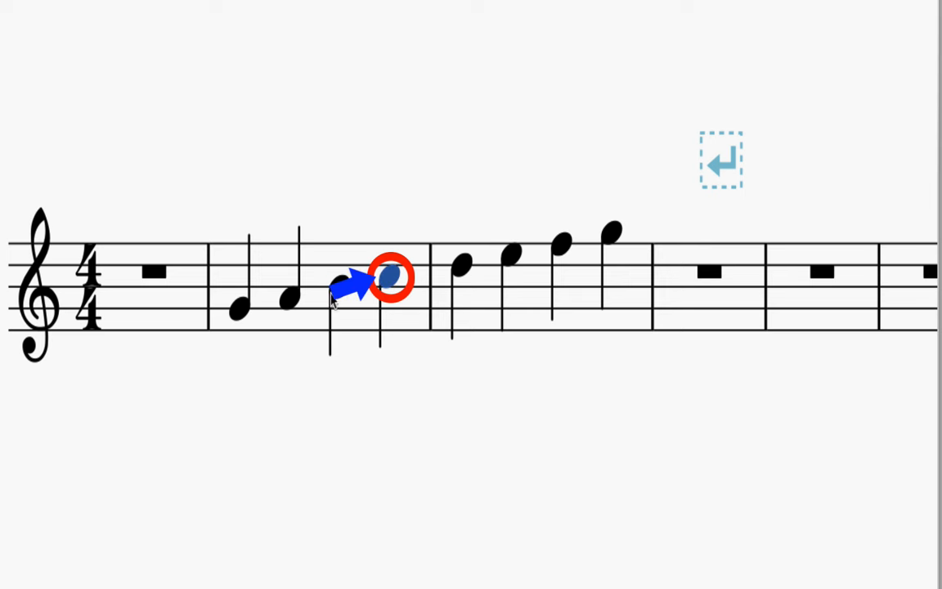
mouse_move(440, 266)
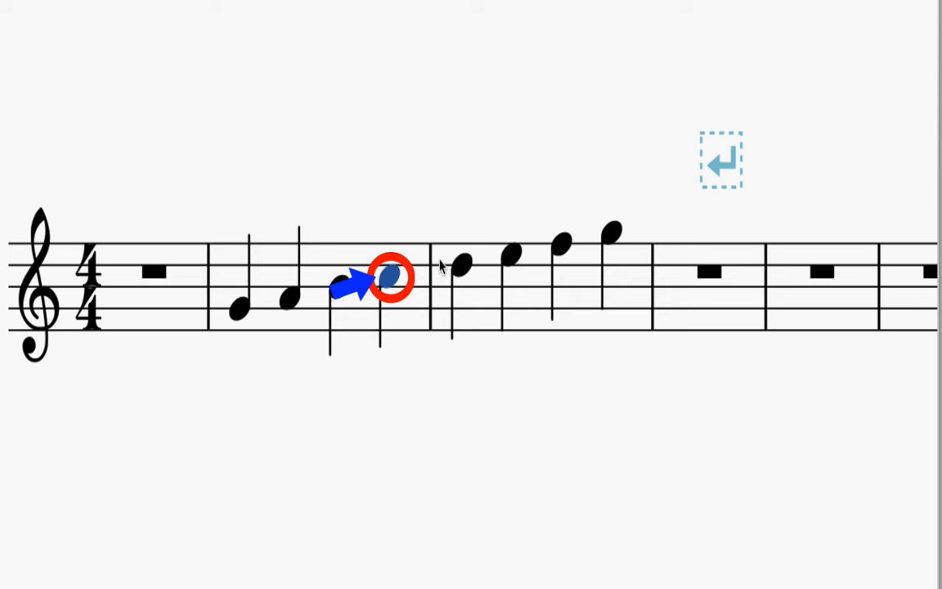
Select the D at the start of bar 3 for a left-pointing blue arrow.
left_click(462, 265)
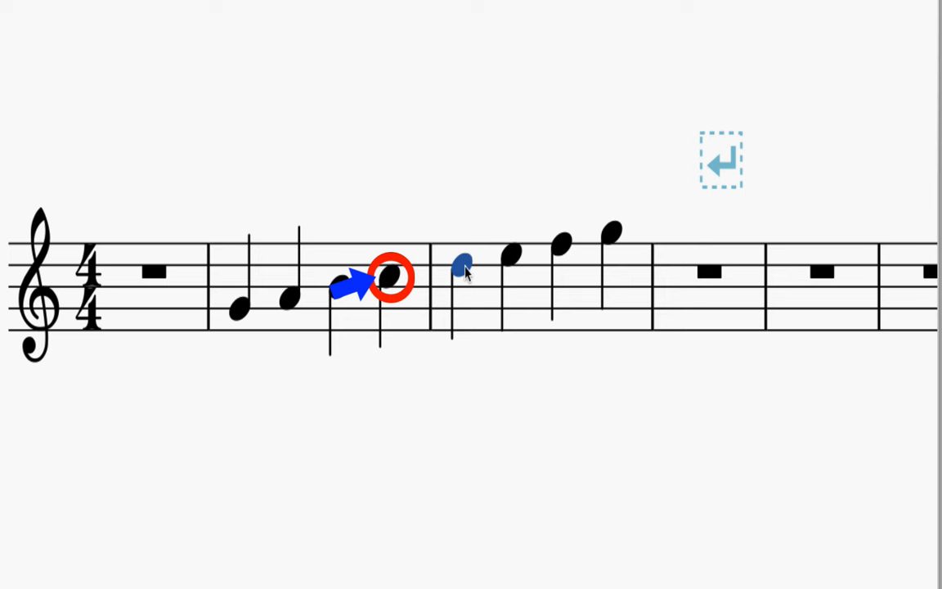
mouse_move(370, 301)
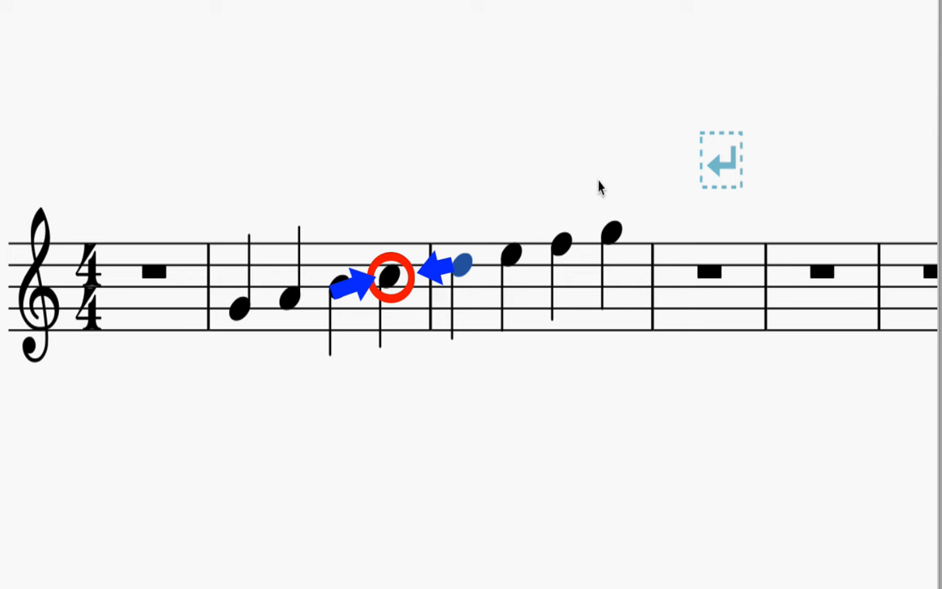
mouse_move(575, 135)
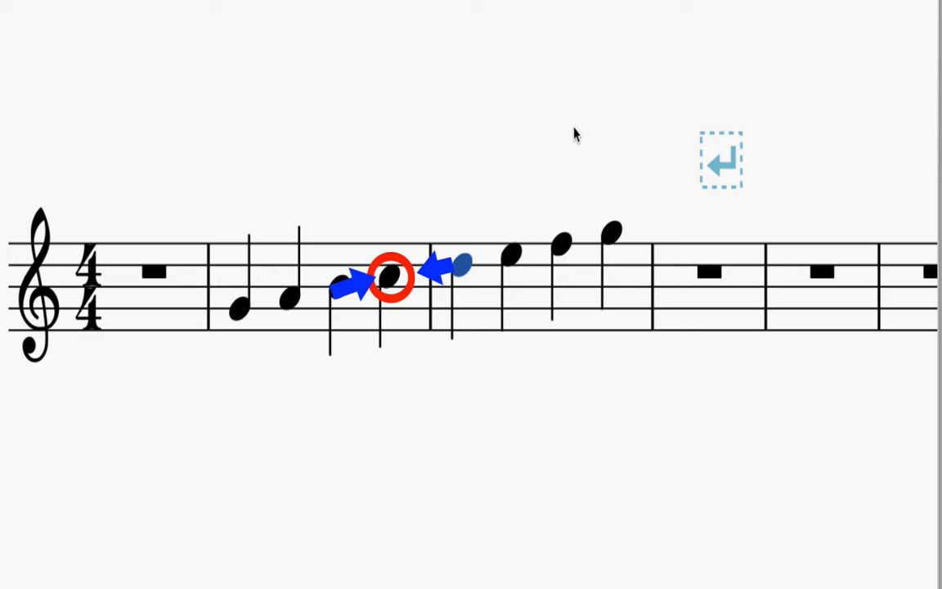
mouse_move(588, 82)
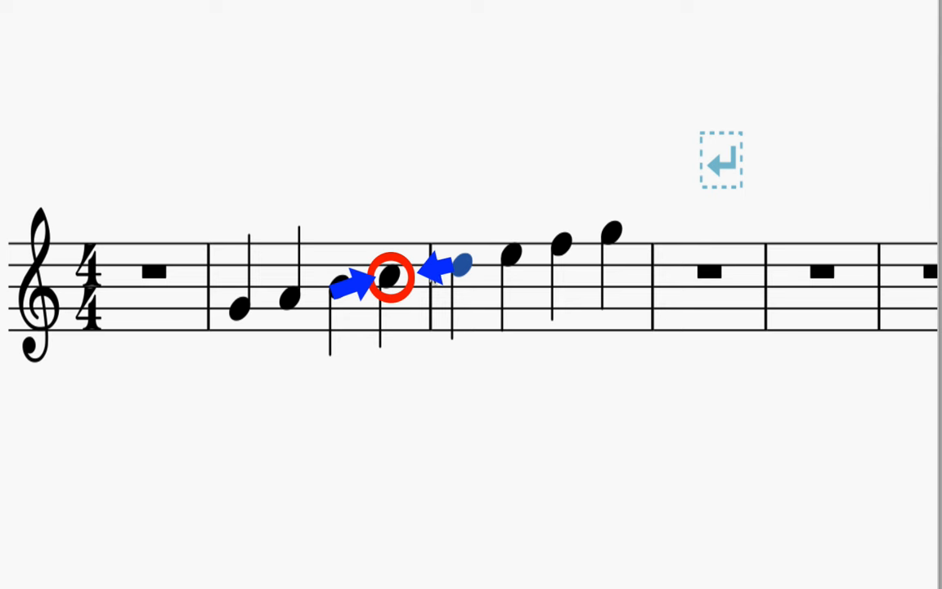
mouse_move(458, 270)
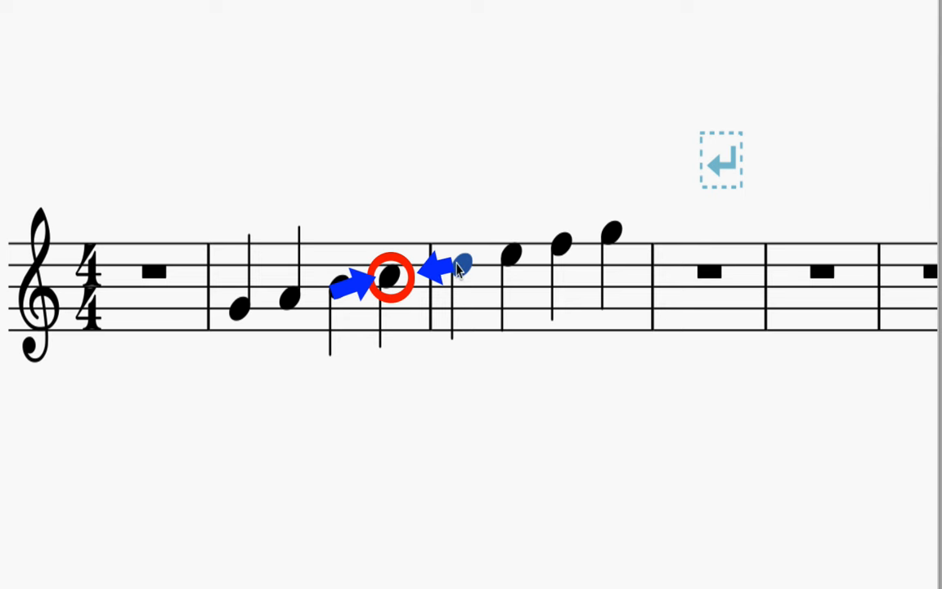